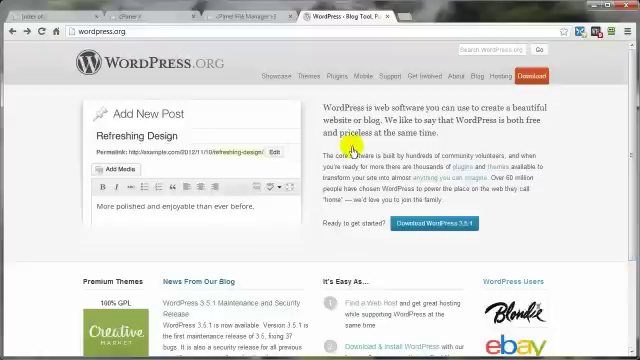
- Open the WordPress 3.5.1 download page on wordpress.org
double_click(345, 131)
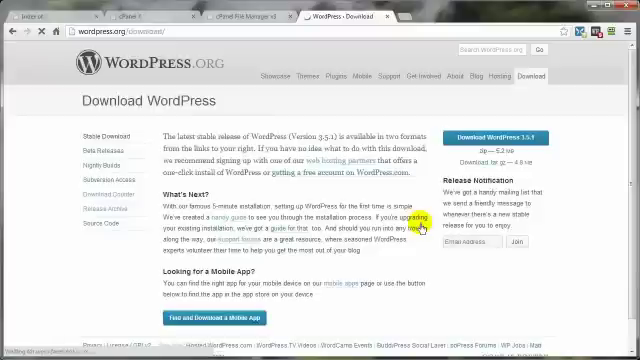
mouse_move(334, 186)
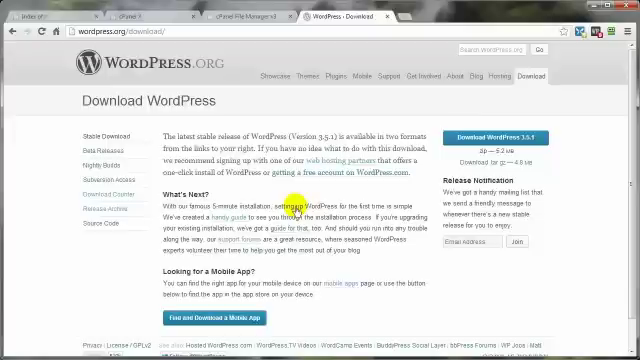
mouse_move(283, 202)
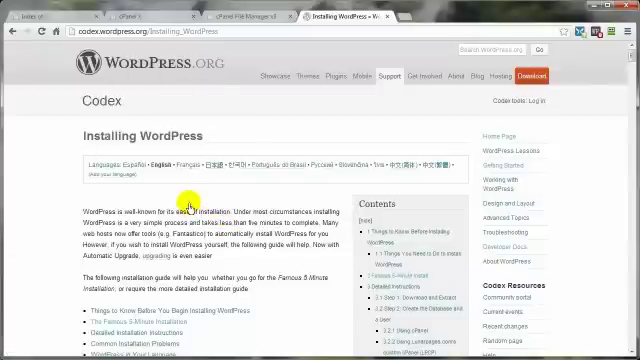
- Scroll the Codex 'Installing WordPress' guide down to its contents list
scroll(down, 3)
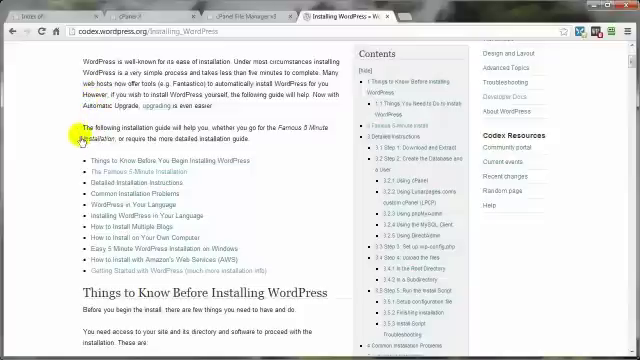
mouse_move(76, 135)
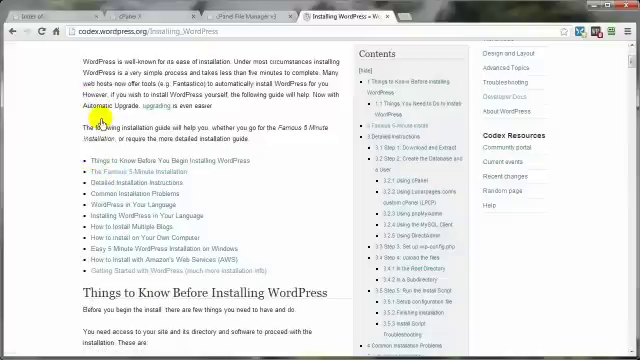
mouse_move(82, 133)
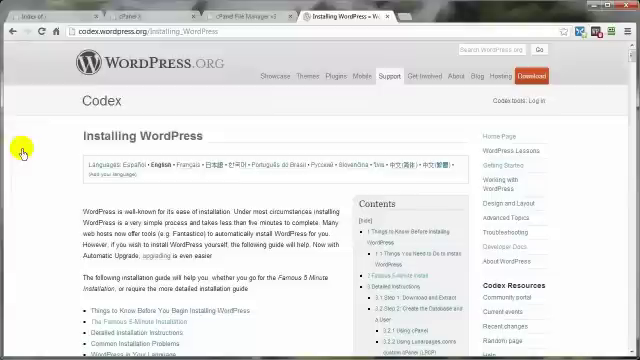
mouse_move(36, 147)
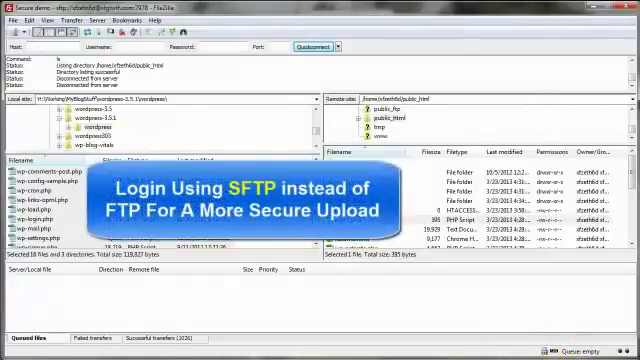
mouse_move(295, 302)
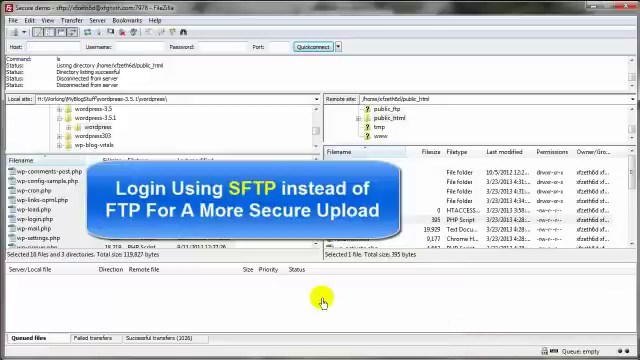
mouse_move(412, 209)
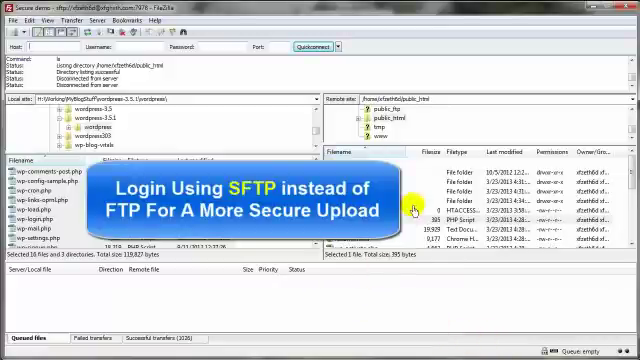
- Return from FileZilla to the Codex installation guide in the browser
click(417, 205)
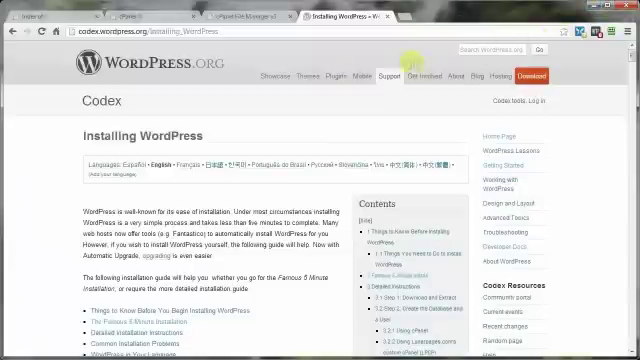
- Switch to cPanel and open MySQL Databases from the Databases section
click(130, 13)
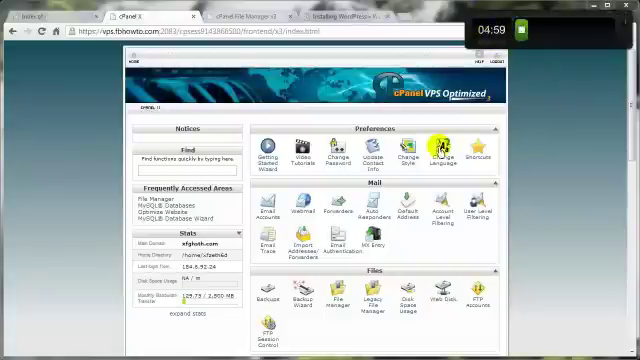
scroll(down, 3)
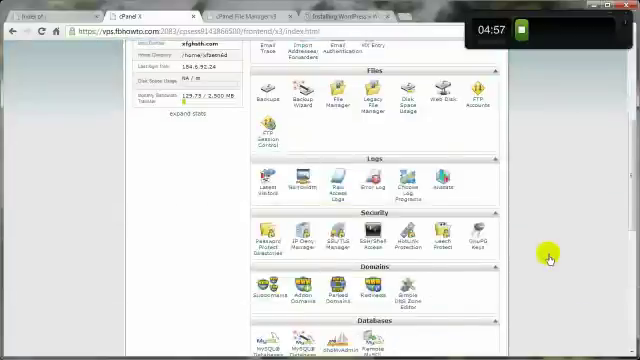
scroll(down, 3)
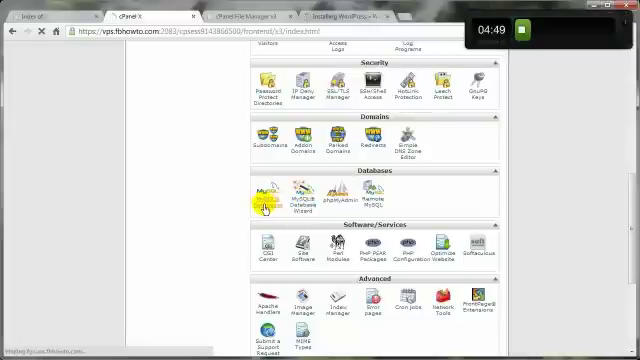
click(261, 196)
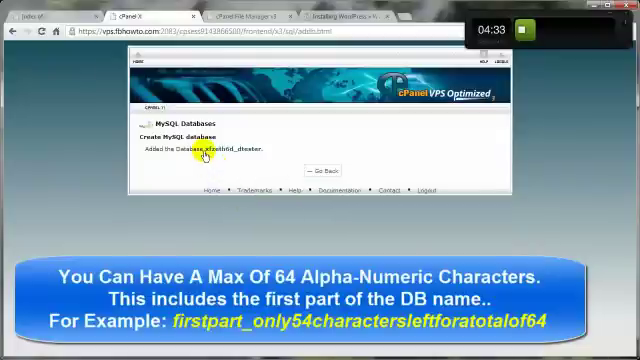
- Copy the new database name xfzeth6d_dtester and go back to MySQL Databases
double_click(222, 148)
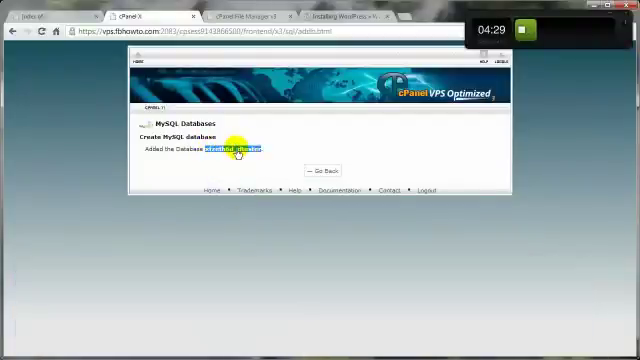
mouse_move(325, 166)
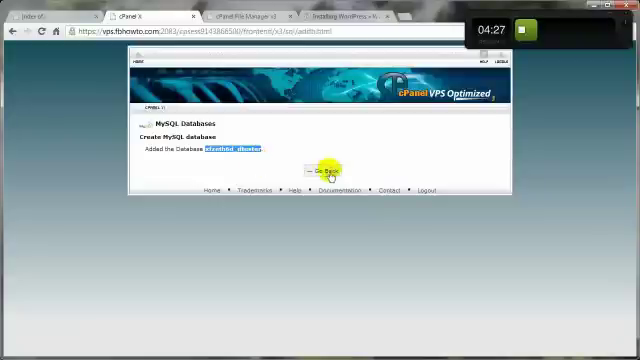
click(318, 172)
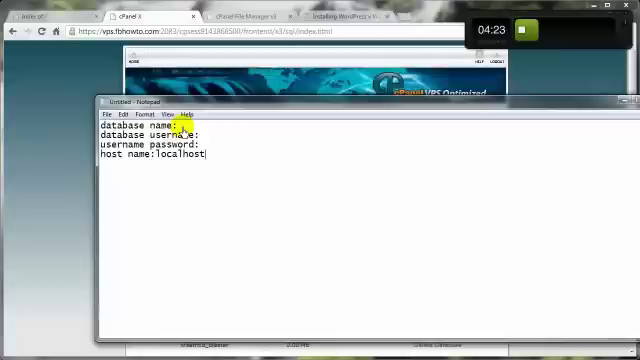
- Enter xfzeth6d_dtester as the database name in the Notepad notes
text(xfzeth6d_dtester)
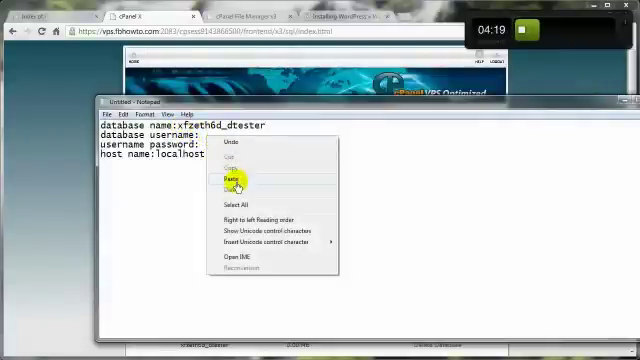
click(235, 185)
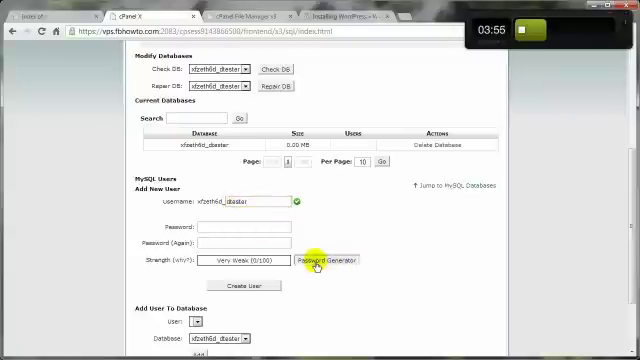
- Generate and copy a strong password and apply it to user xfzeth6d_dtester
click(331, 261)
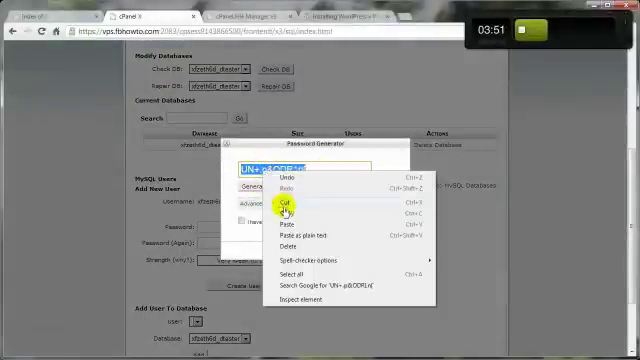
click(275, 204)
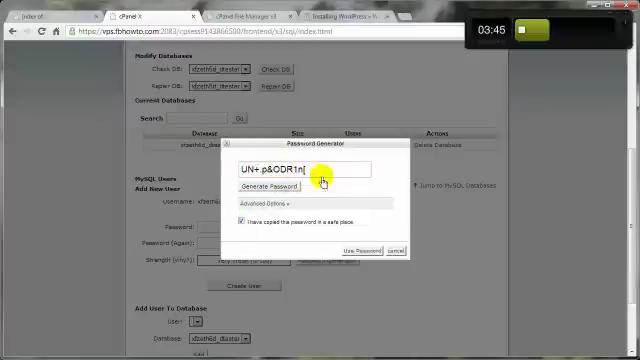
click(399, 251)
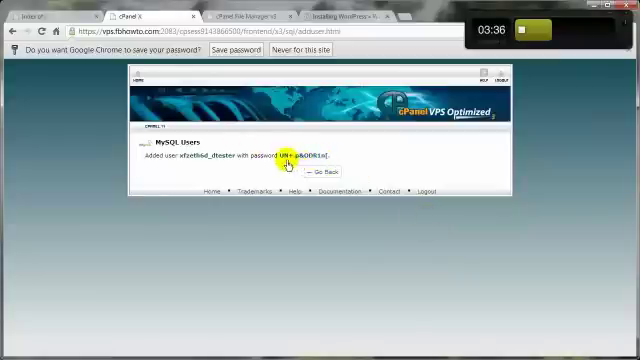
mouse_move(283, 163)
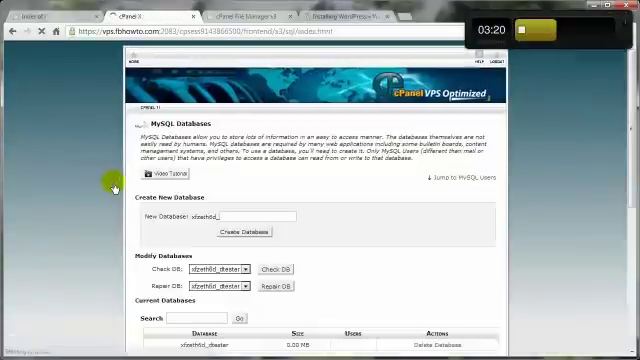
- Scroll down to the Add User To Database section
scroll(down, 3)
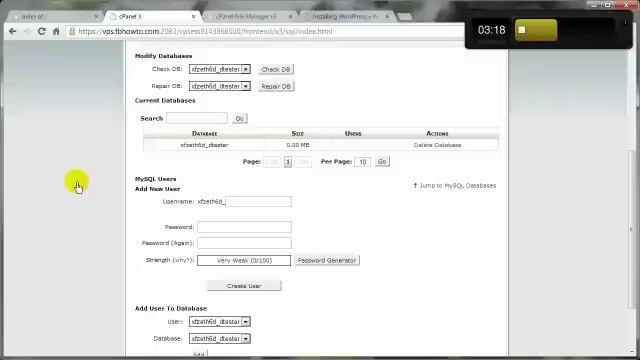
scroll(down, 3)
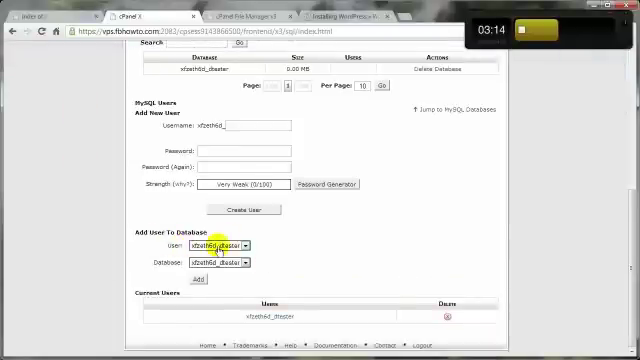
mouse_move(157, 263)
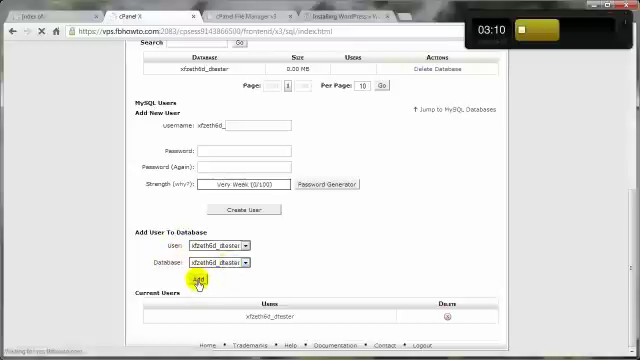
- Add xfzeth6d_dtester to the database and grant ALL PRIVILEGES
click(199, 277)
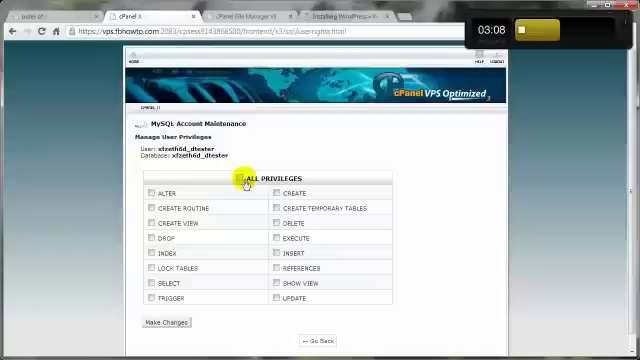
click(245, 178)
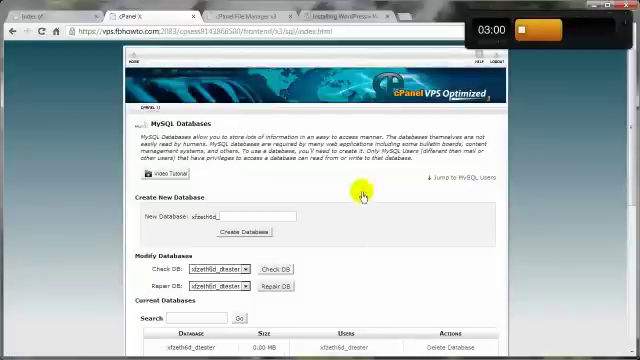
mouse_move(187, 62)
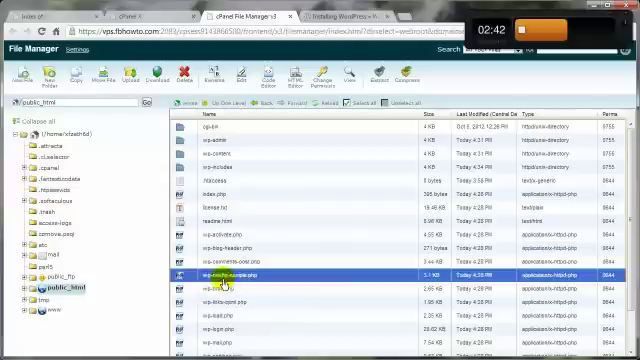
mouse_move(228, 283)
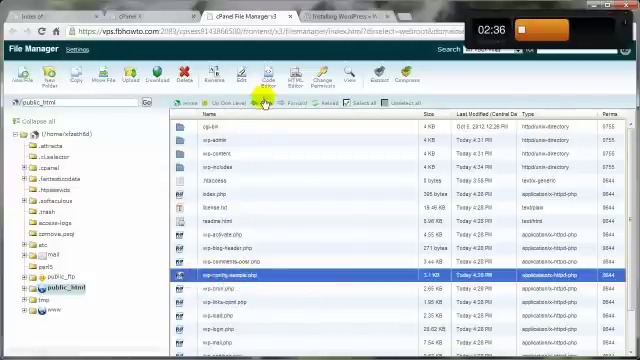
click(262, 78)
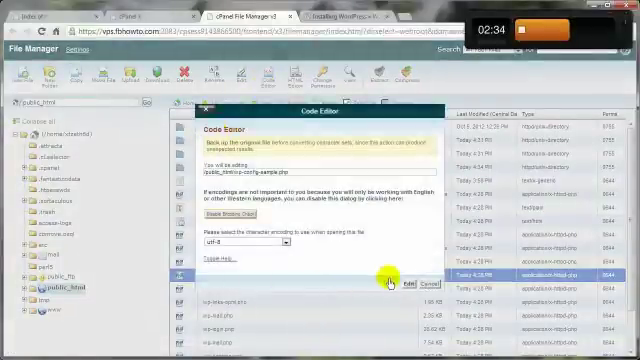
click(406, 287)
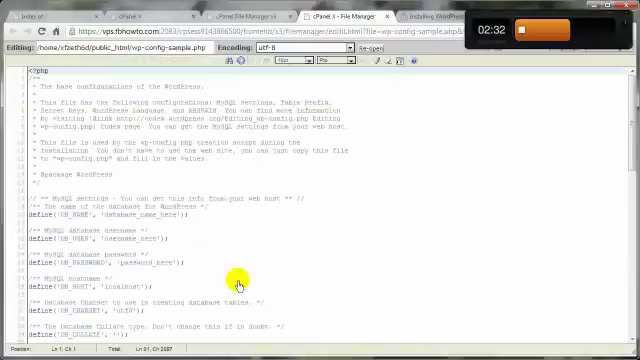
scroll(down, 3)
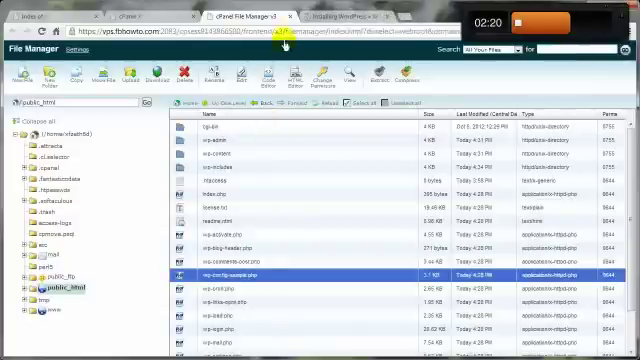
mouse_move(262, 216)
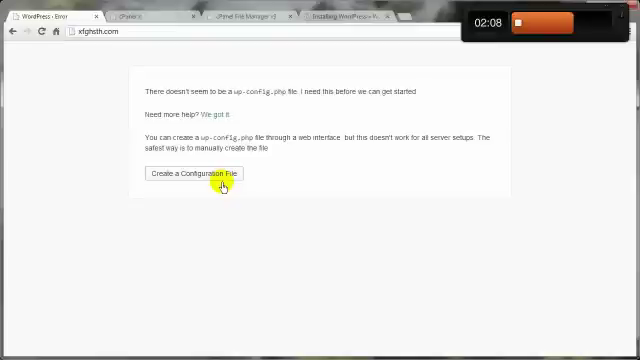
mouse_move(197, 186)
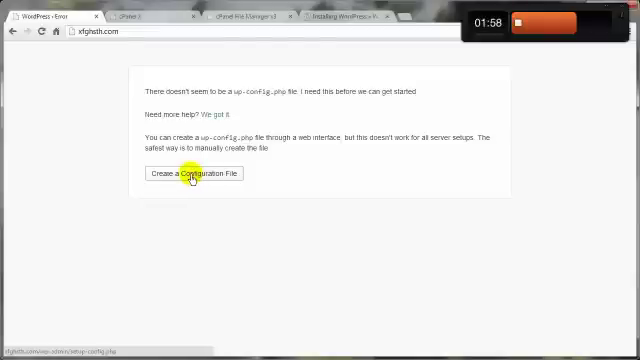
- Start creating the wp-config.php file from the site's setup notice
click(193, 173)
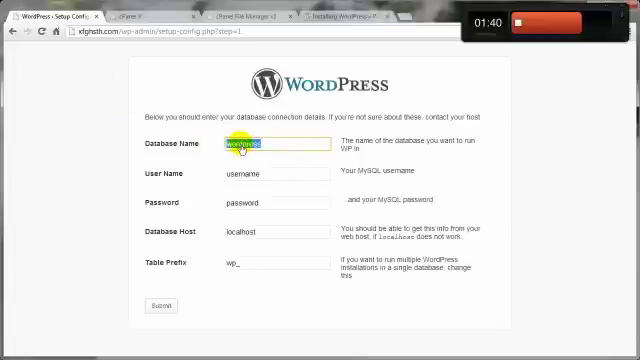
- Submit the xfzeth6d_dtester database connection details with a custom wp table prefix
click(245, 176)
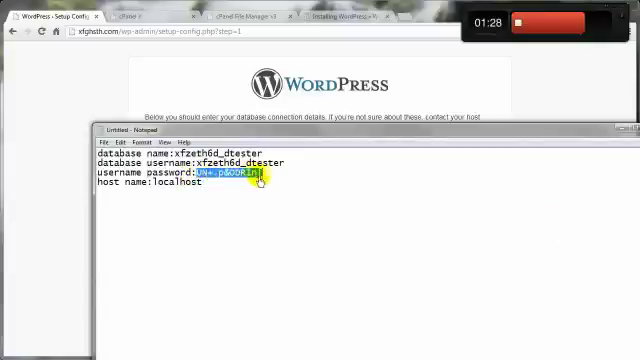
mouse_move(77, 212)
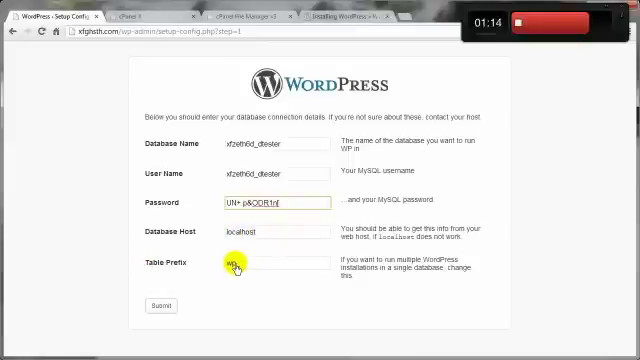
click(258, 268)
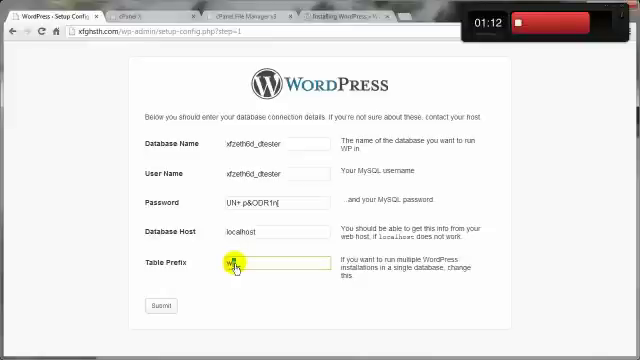
text(wp)
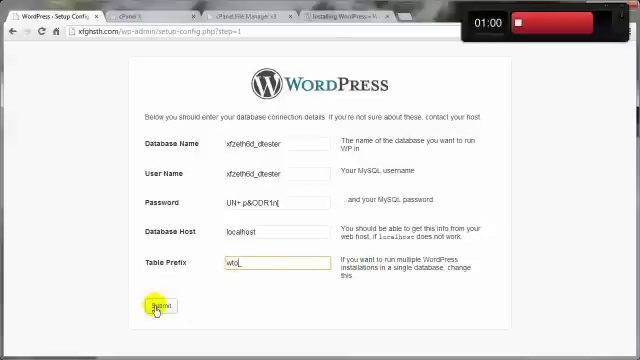
click(159, 303)
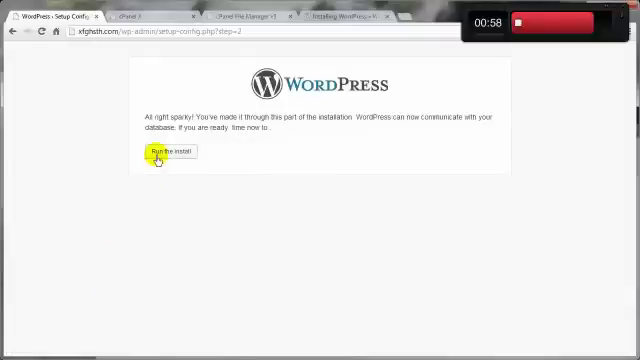
- Run the install for site title My Blog with admin username joeD and e-mail
click(160, 152)
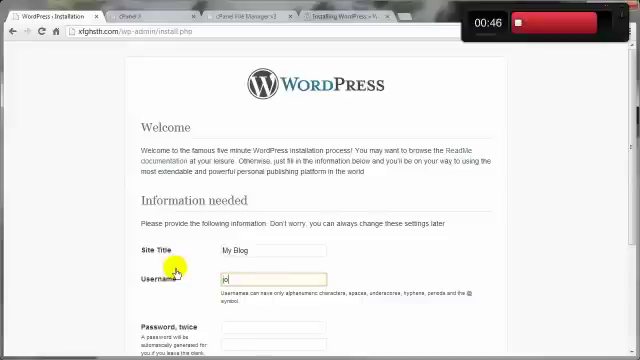
text(joeD)
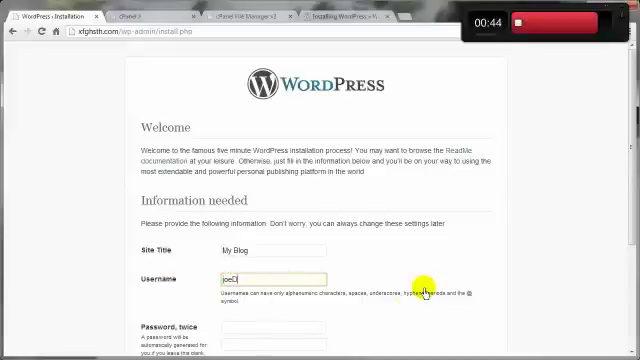
scroll(down, 3)
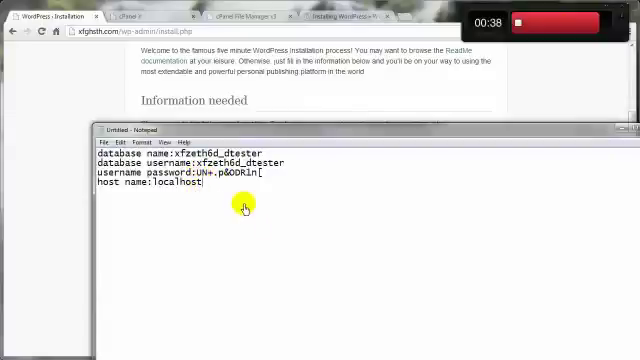
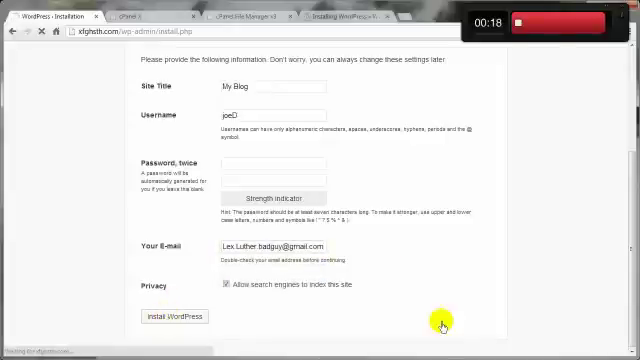
click(174, 316)
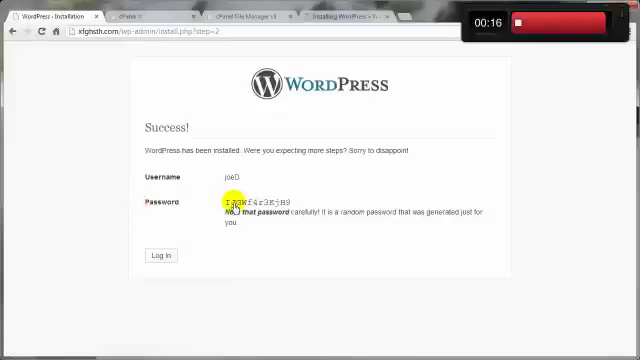
- Copy the generated password and log in as joeD to the new site
drag(225, 203, 290, 203)
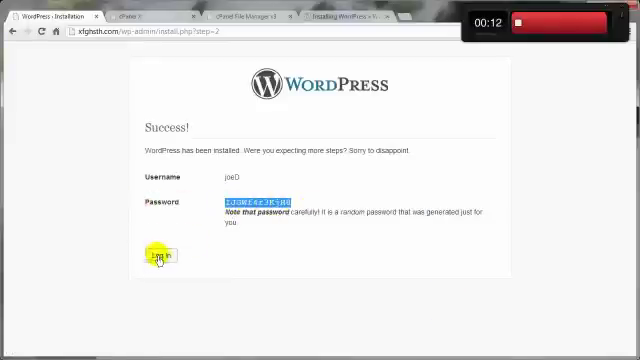
click(157, 264)
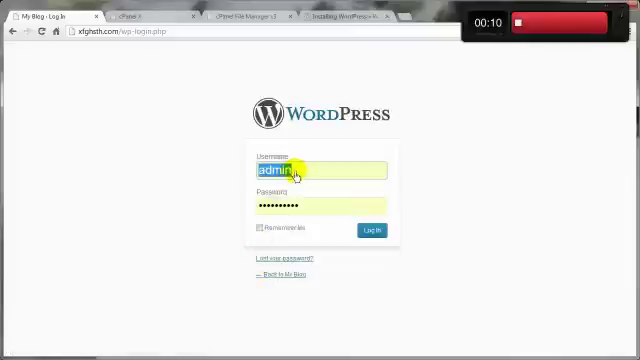
text(joe)
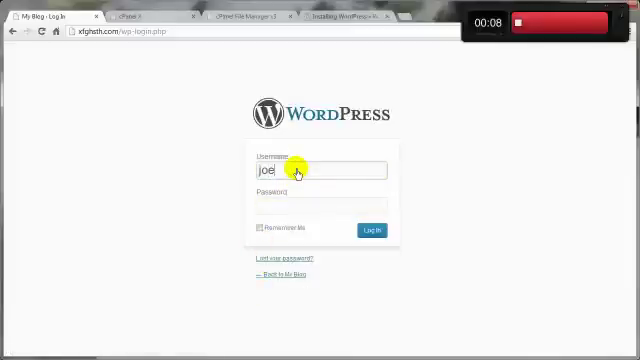
text(D)
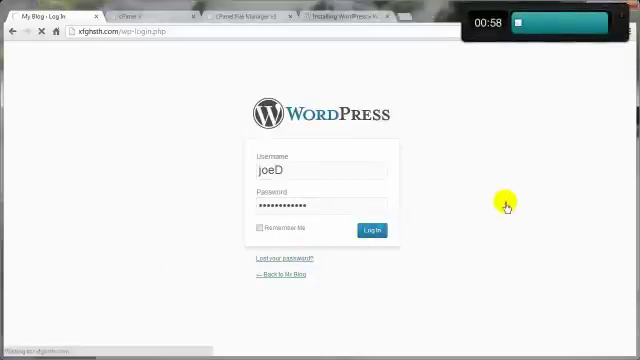
click(377, 229)
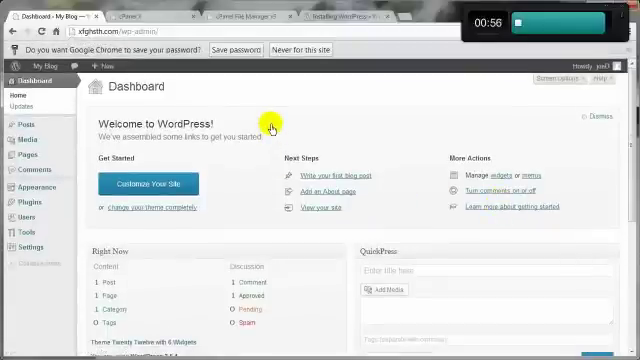
mouse_move(293, 113)
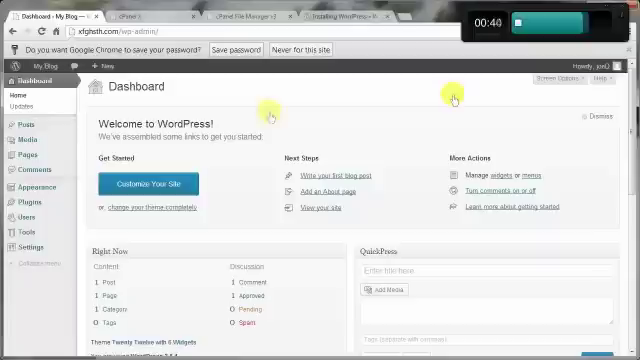
mouse_move(454, 95)
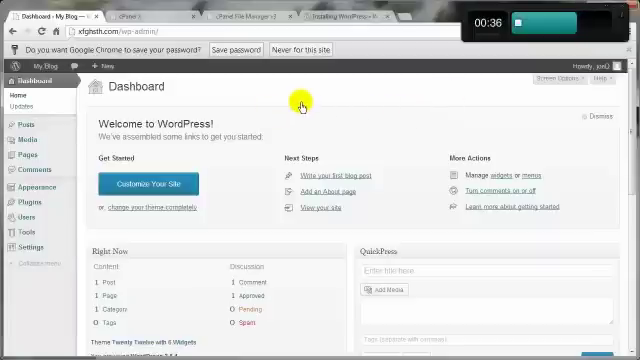
mouse_move(291, 110)
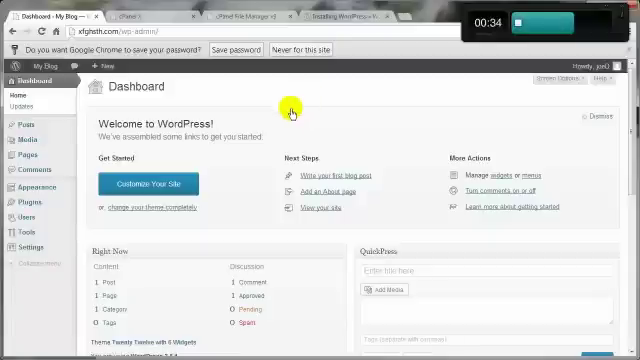
mouse_move(193, 108)
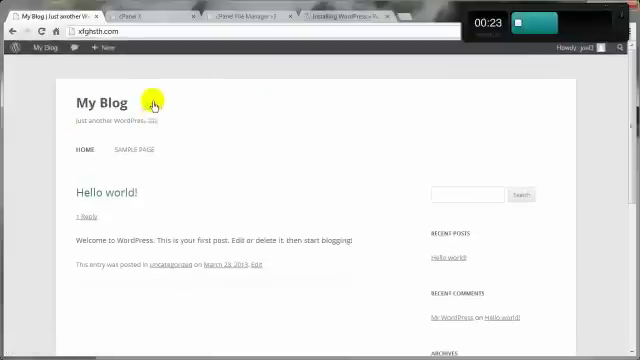
mouse_move(226, 113)
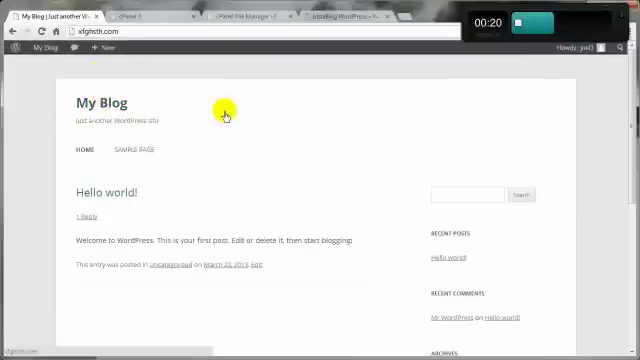
mouse_move(210, 156)
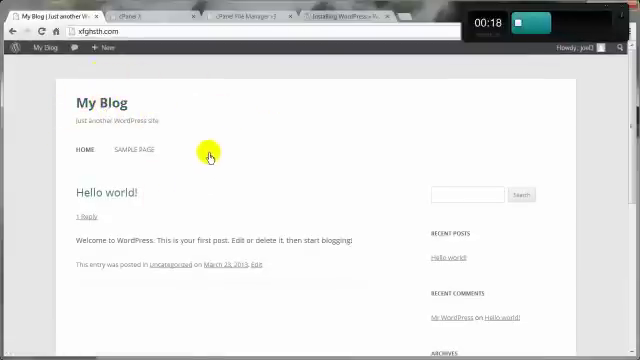
mouse_move(230, 112)
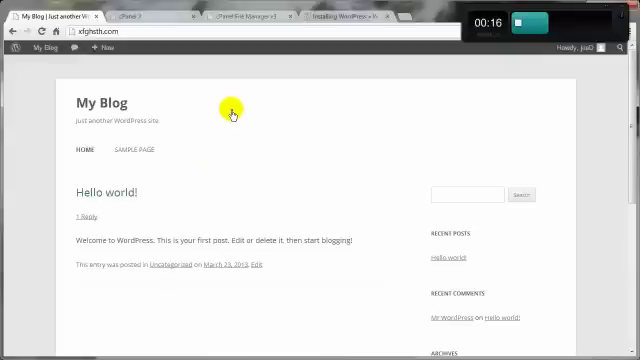